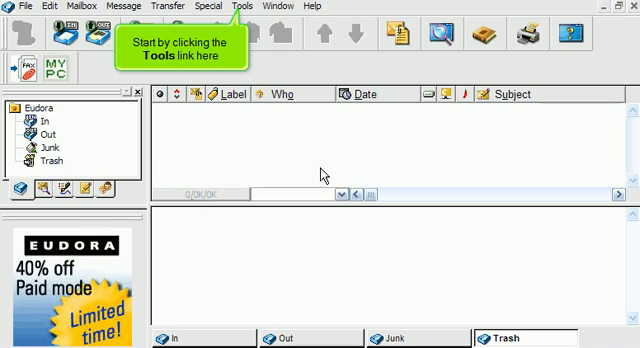
- Reach the Options dialog on the Getting Started category via the Tools menu
{"action": "left_click", "coordinate": [236, 6]}
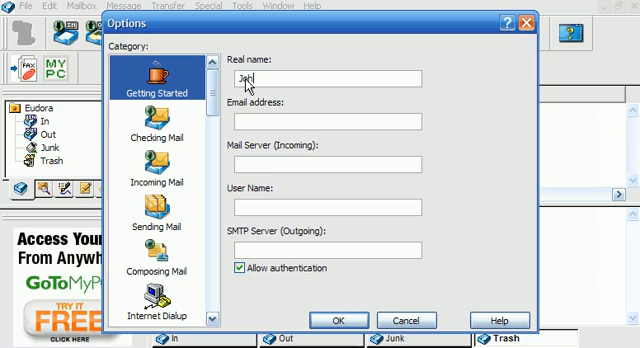
{"action": "type", "text": "John Doe"}
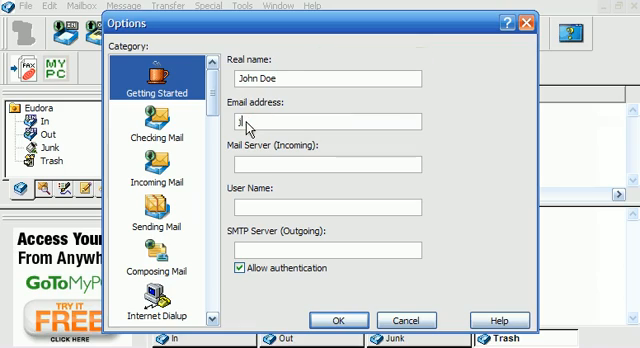
{"action": "type", "text": "john@demo1234.com"}
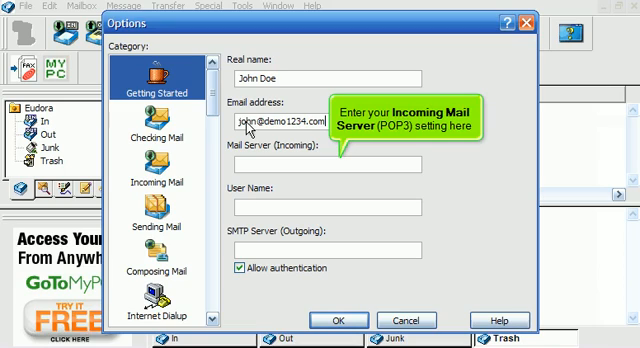
{"action": "mouse_move", "coordinate": [264, 170]}
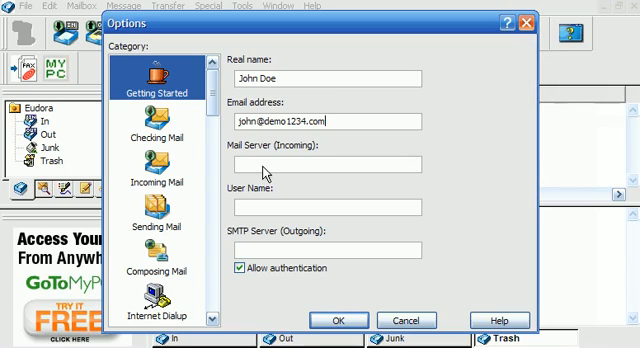
{"action": "type", "text": "mail.demo123"}
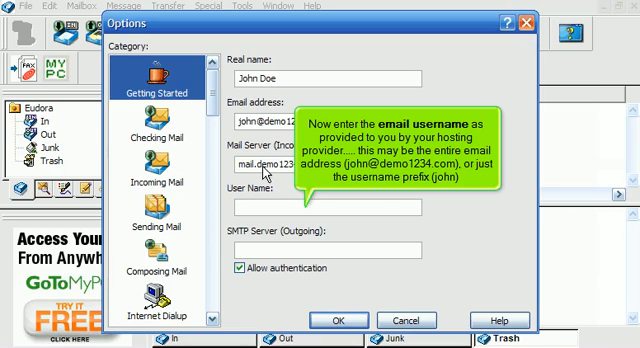
{"action": "type", "text": "john@demo1234.co"}
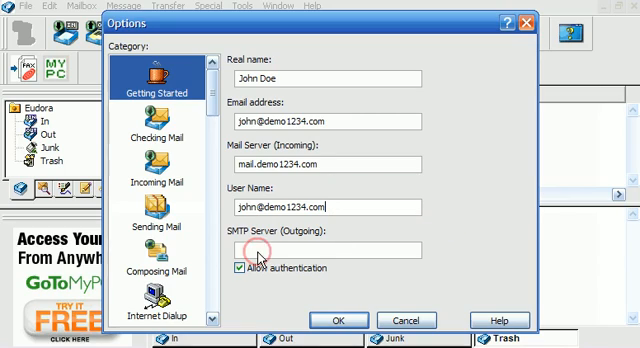
- Set SMTP server mail.demo1234.com with authentication allowed and confirm with OK
{"action": "type", "text": "mail.demo123"}
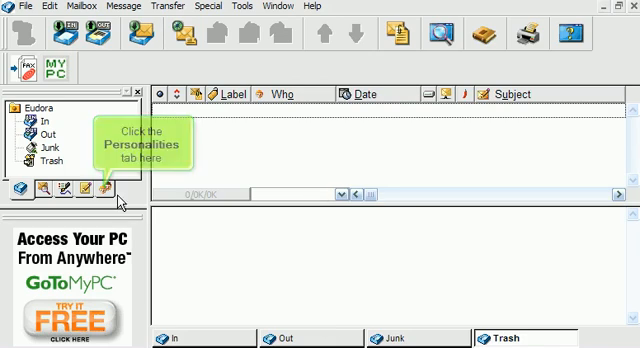
- Show the Personalities list and bring up the Dominant account's context menu
{"action": "left_click", "coordinate": [106, 188]}
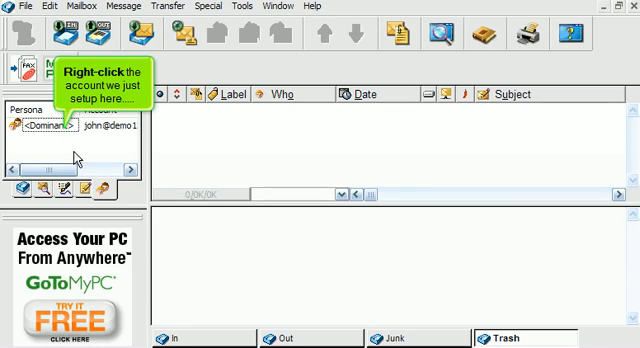
{"action": "right_click", "coordinate": [40, 124]}
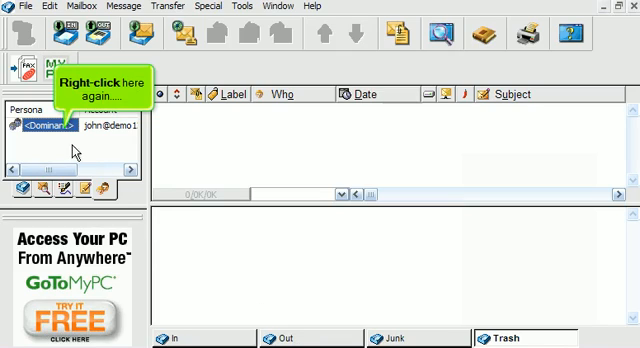
- Reopen the Dominant personality's context menu listing actions such as New
{"action": "right_click", "coordinate": [44, 126]}
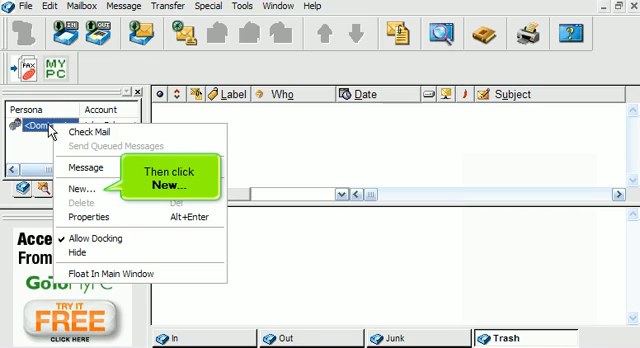